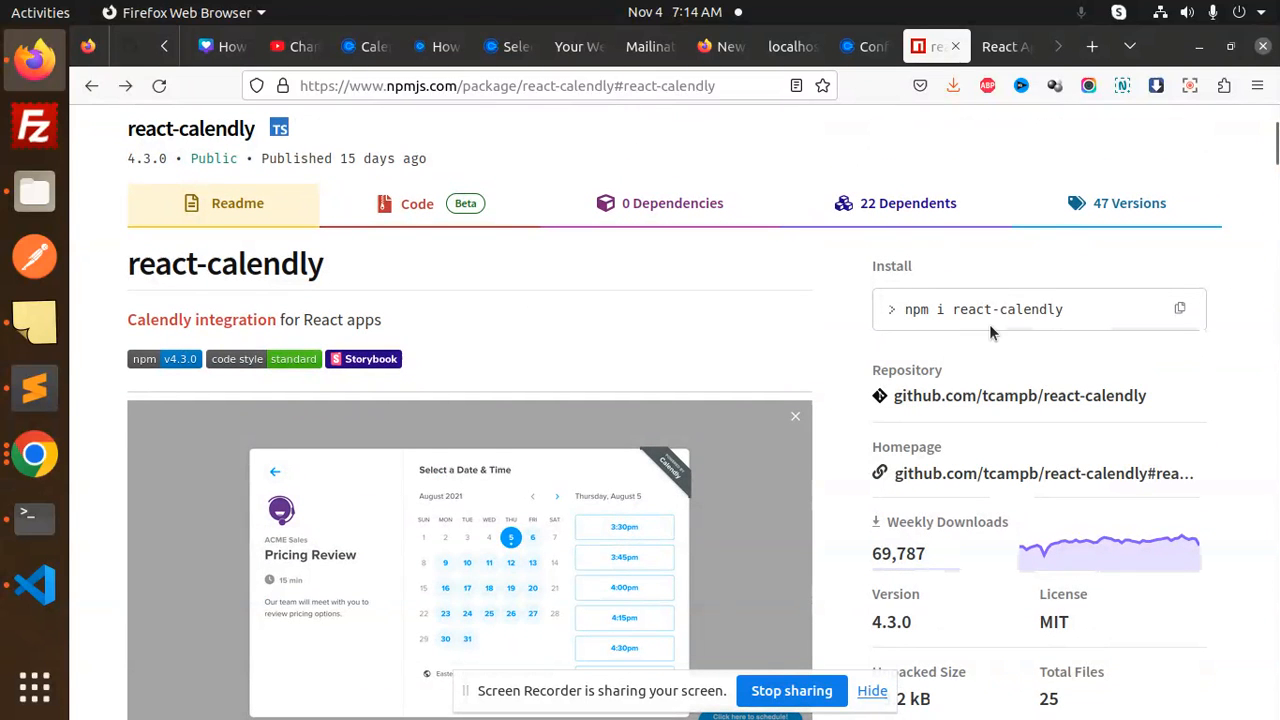
Reach the Basic Usage section of the react-calendly readme and copy the InlineWidget example
scroll(down, 3)
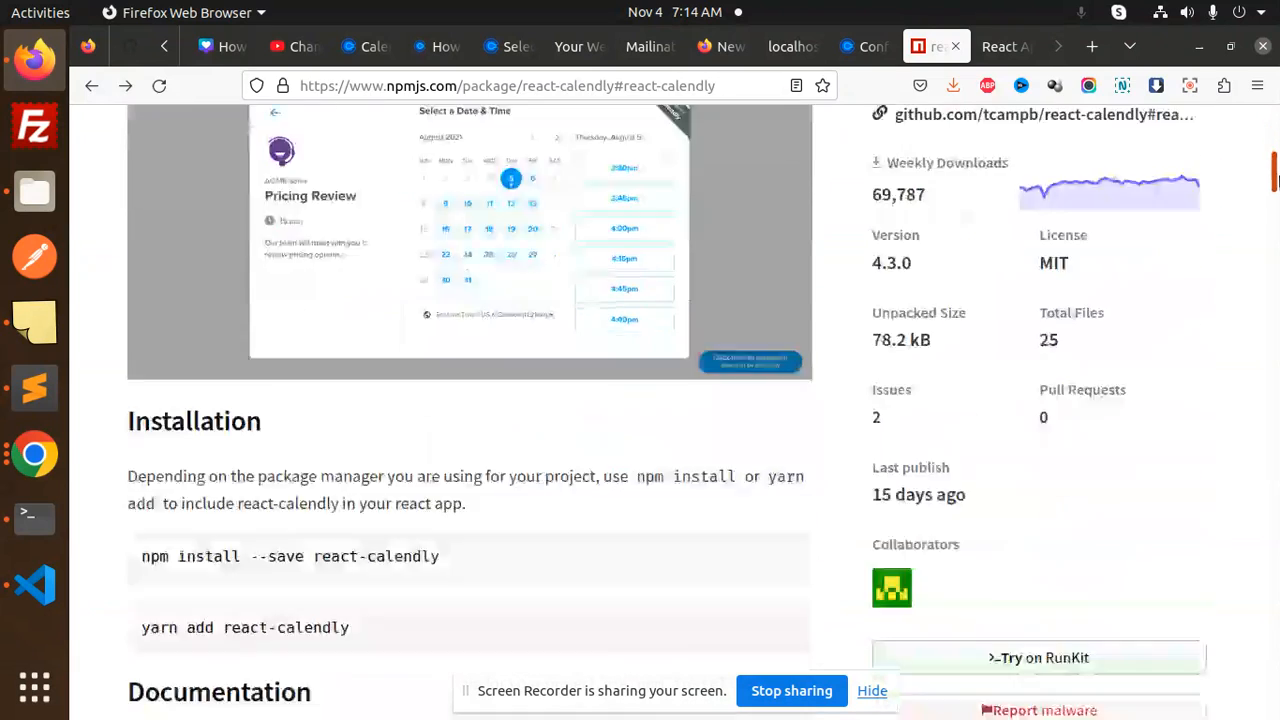
scroll(down, 3)
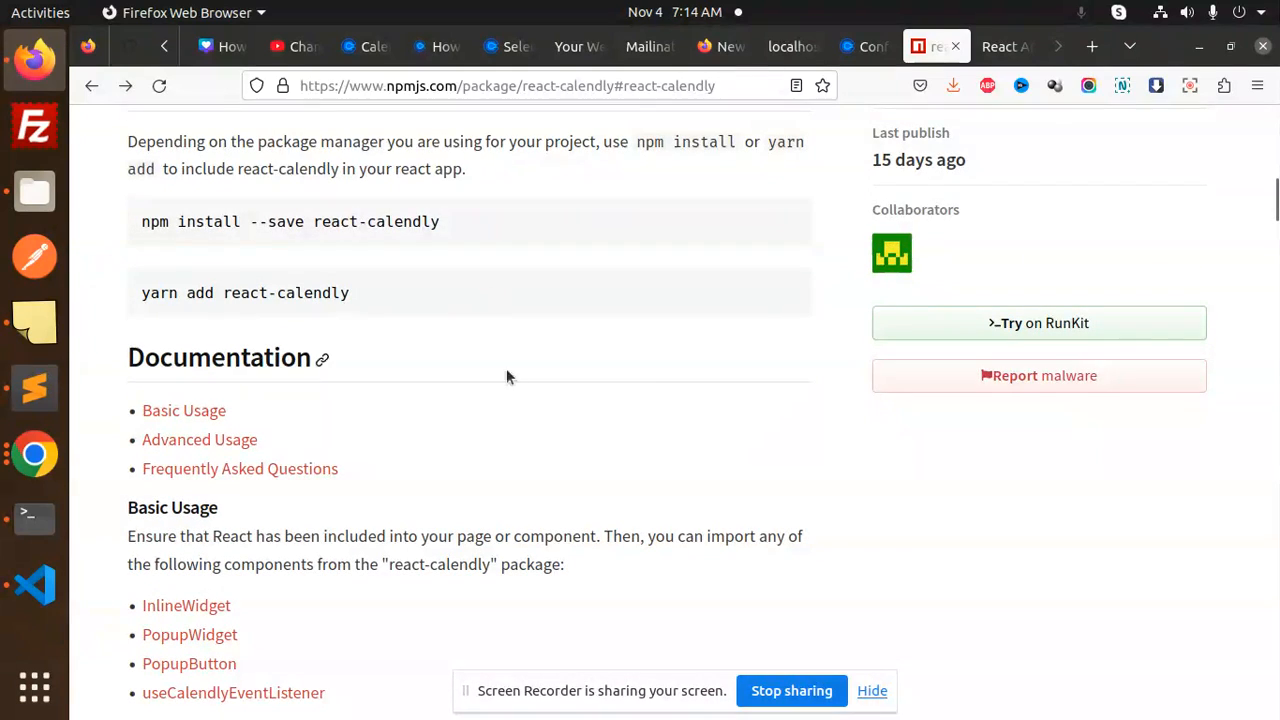
scroll(down, 3)
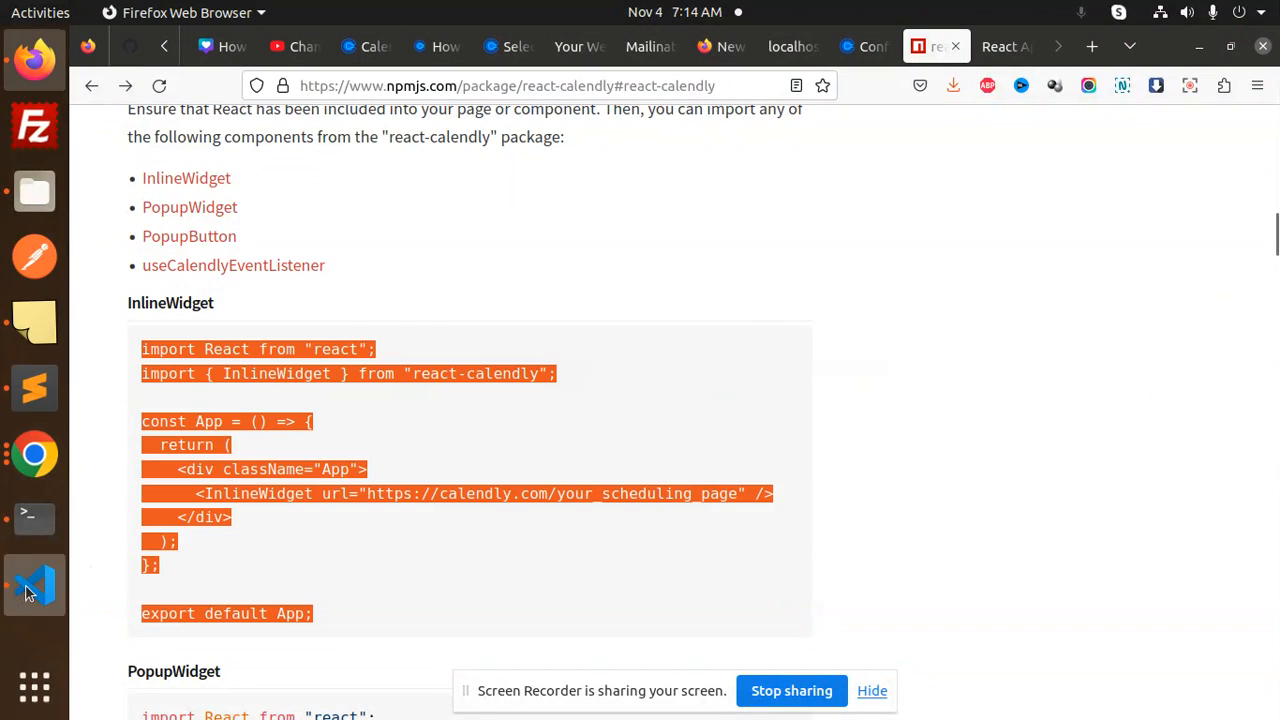
click(34, 584)
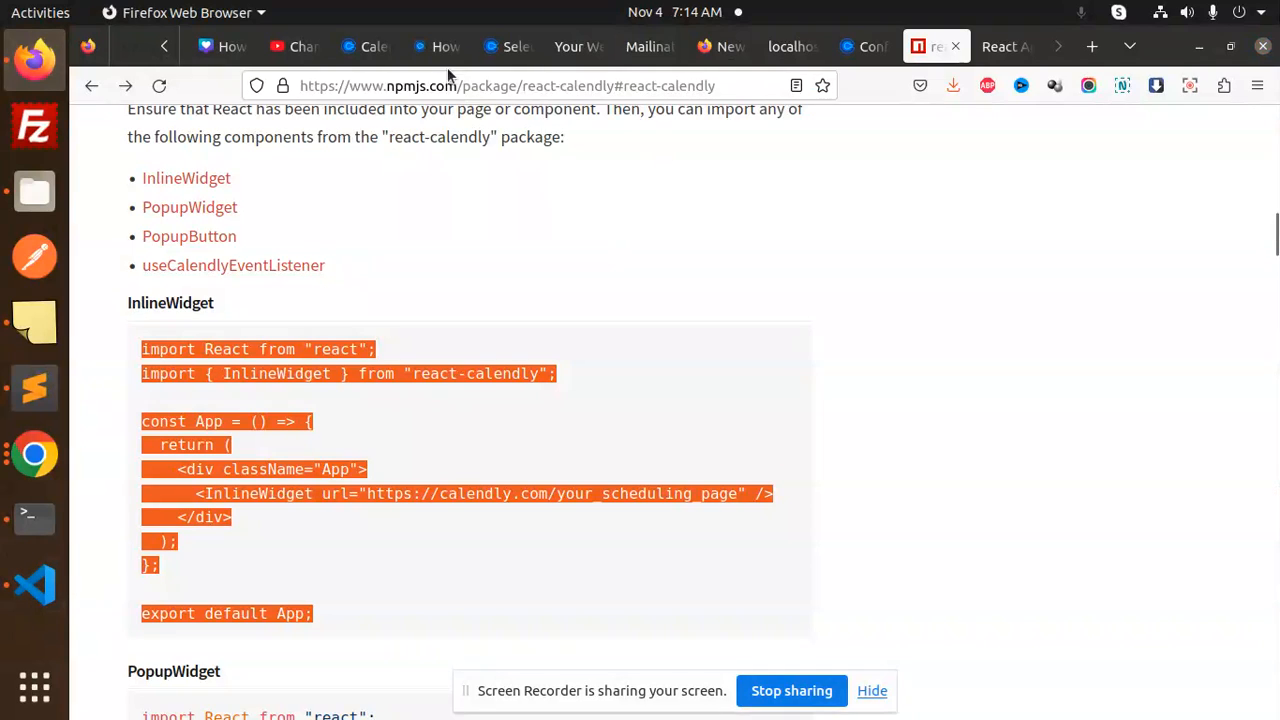
Copy the link from Calendly's Event types page and paste it over the placeholder InlineWidget url
click(364, 46)
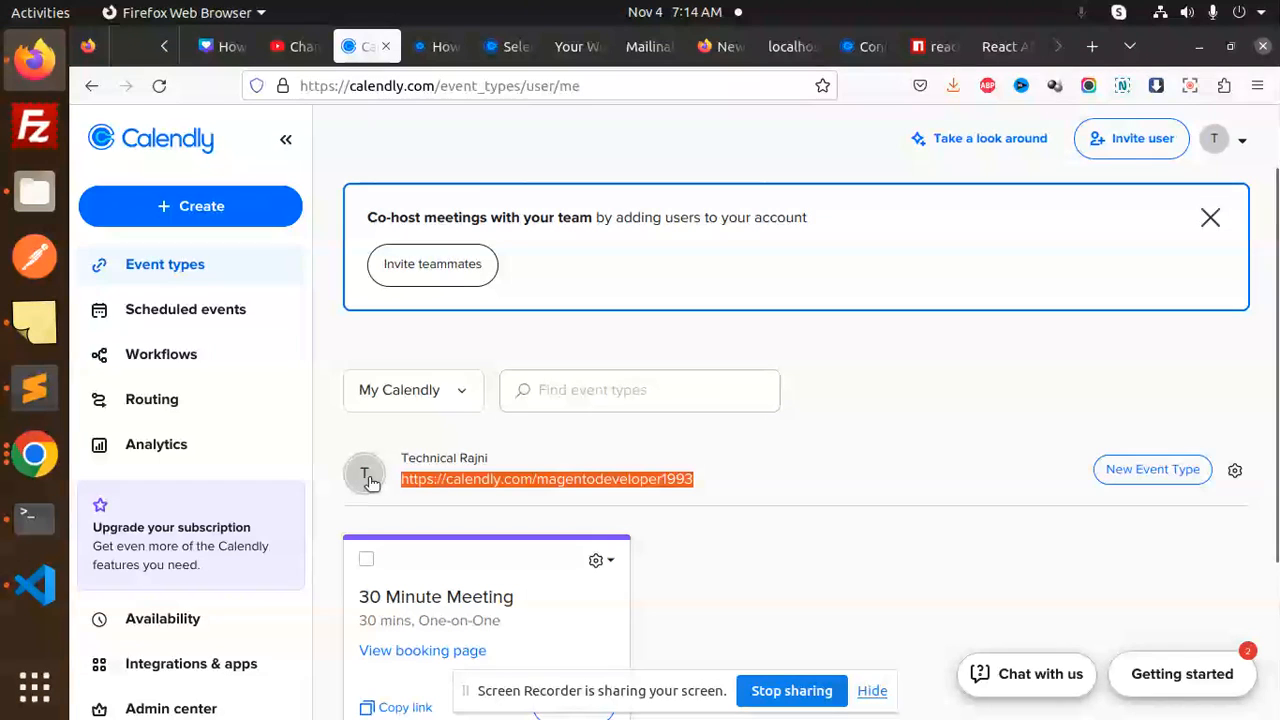
click(34, 584)
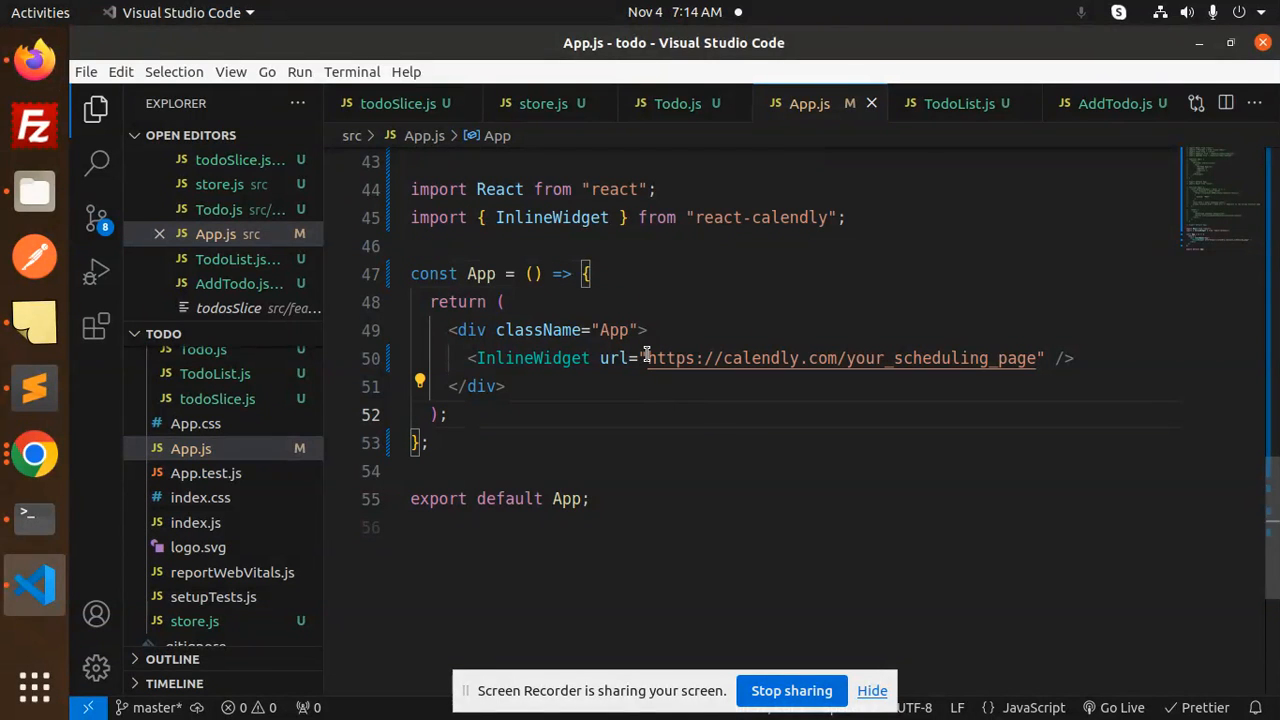
double_click(840, 358)
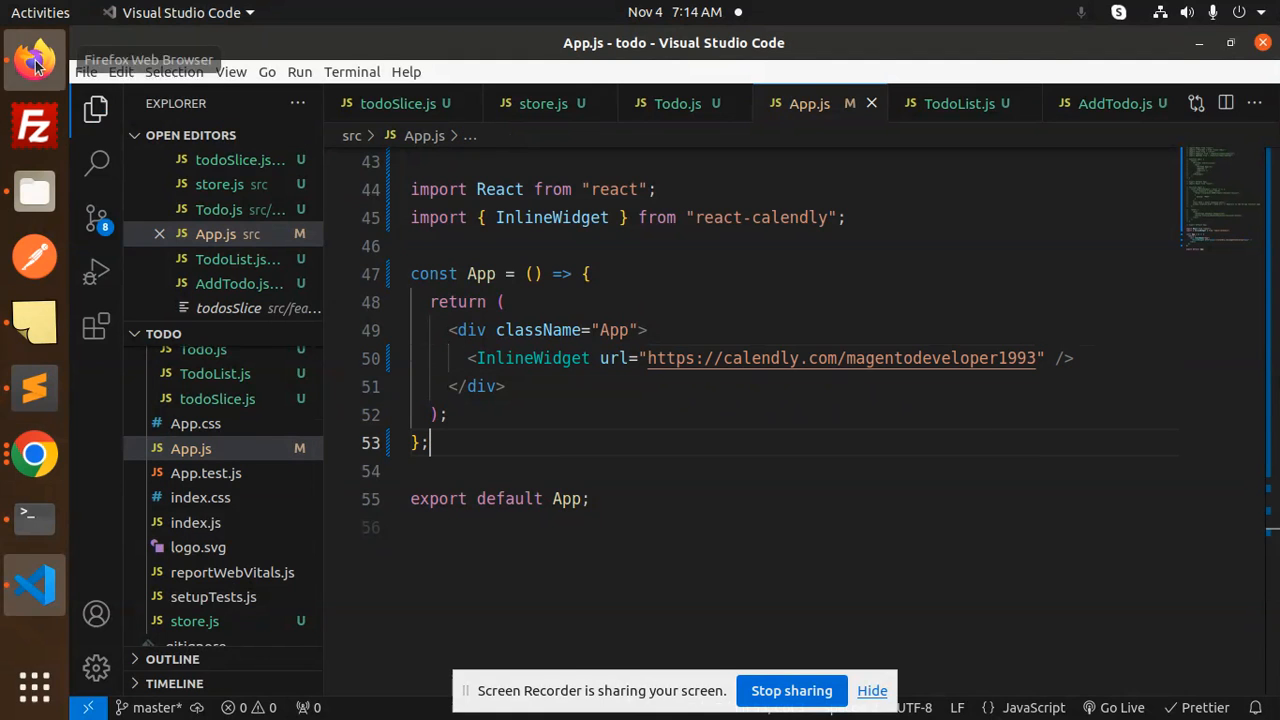
click(34, 60)
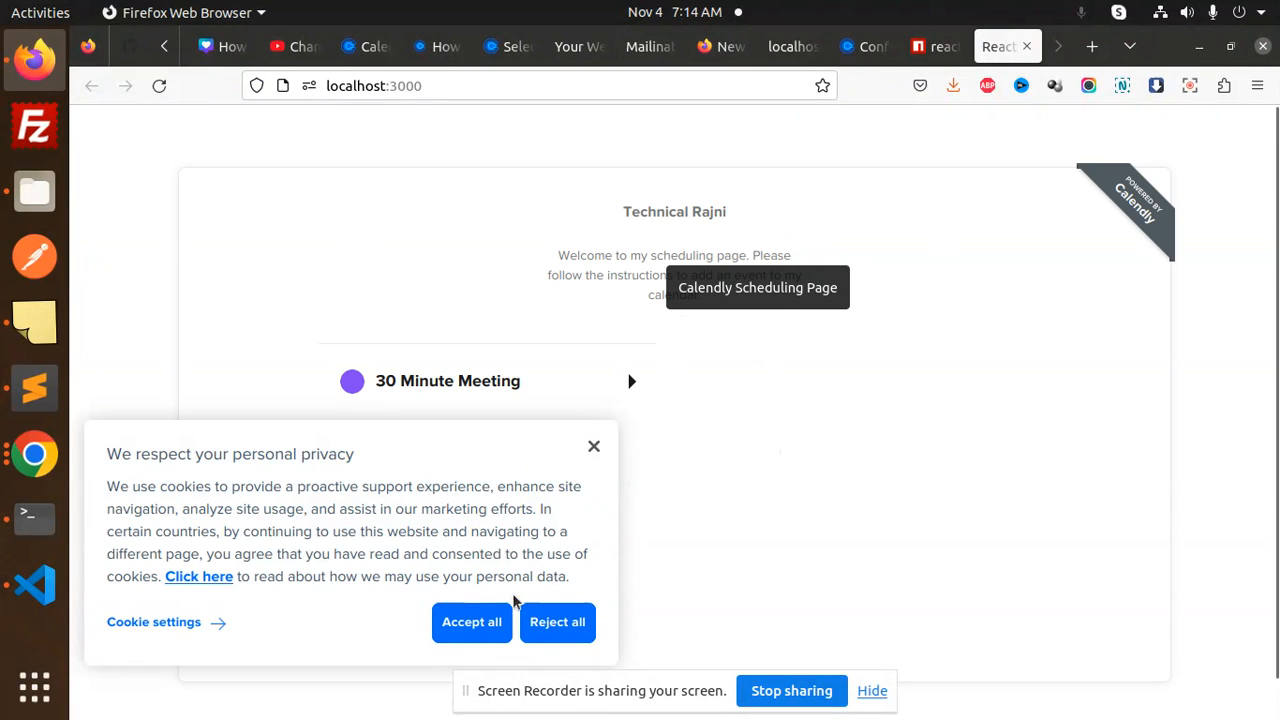
mouse_move(500, 458)
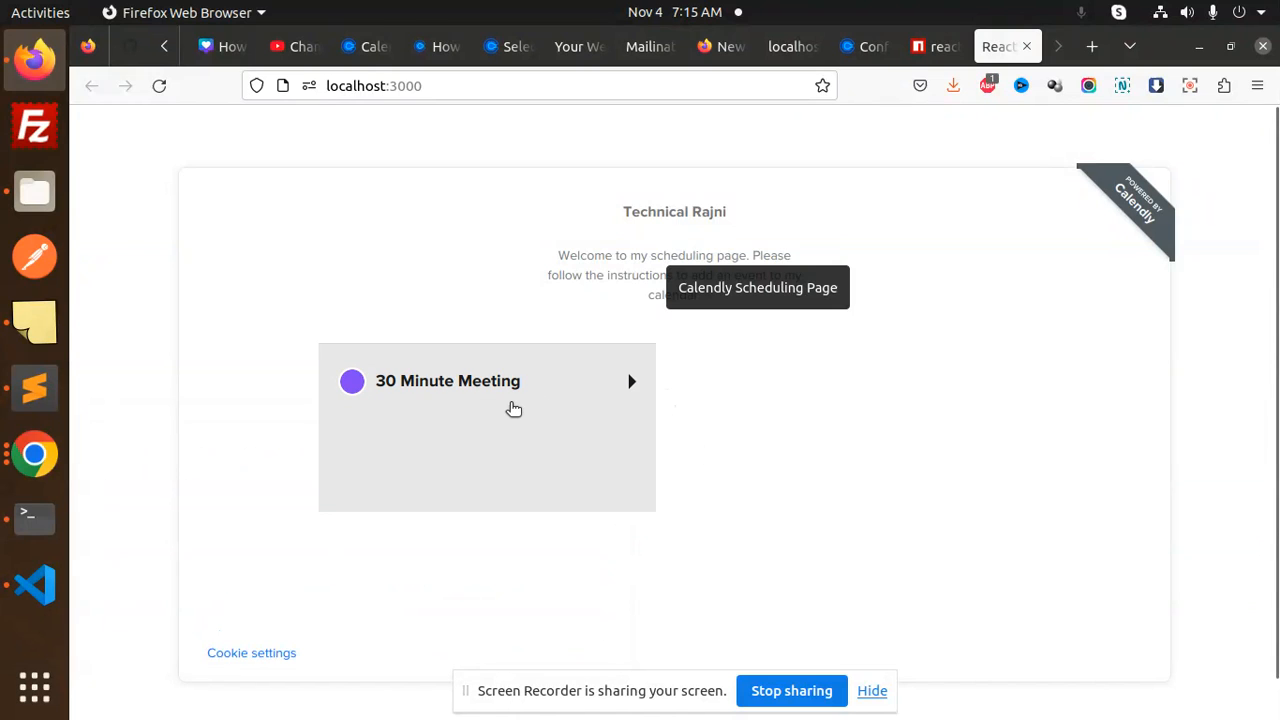
Book a 30 Minute Meeting for 9:00am, Thursday, November 9, 2023 up to the details form
click(486, 380)
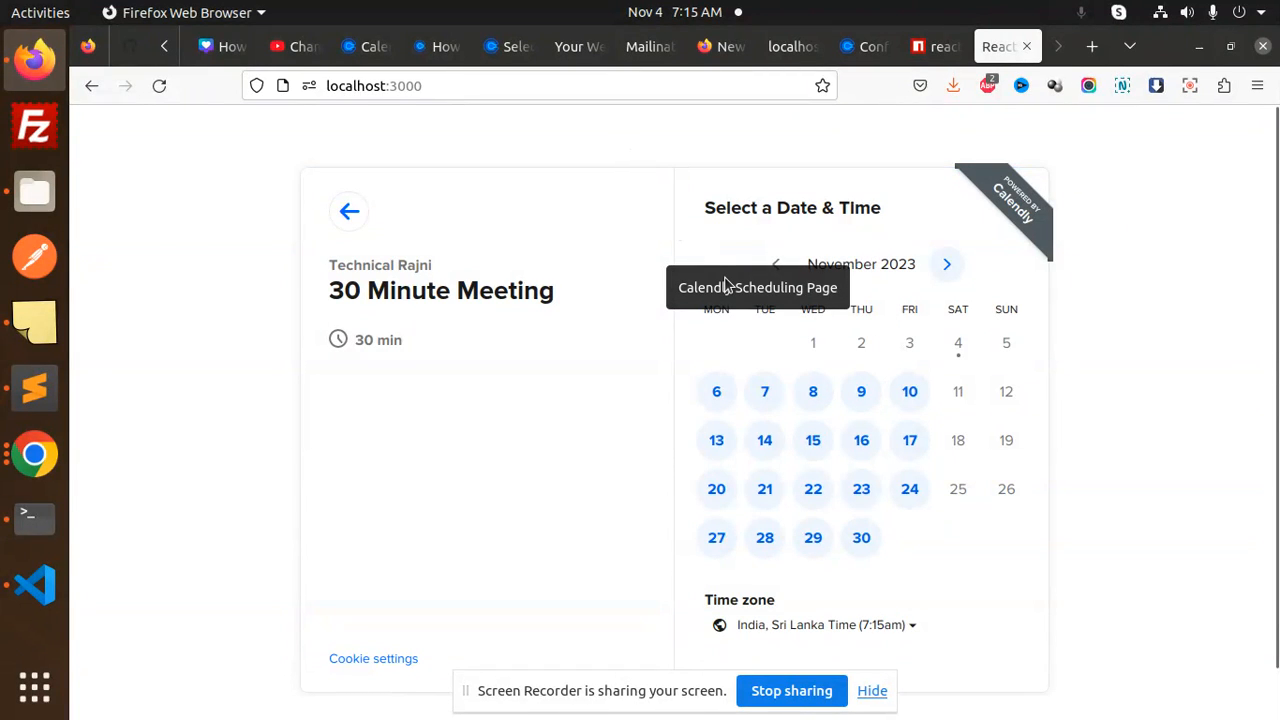
mouse_move(888, 430)
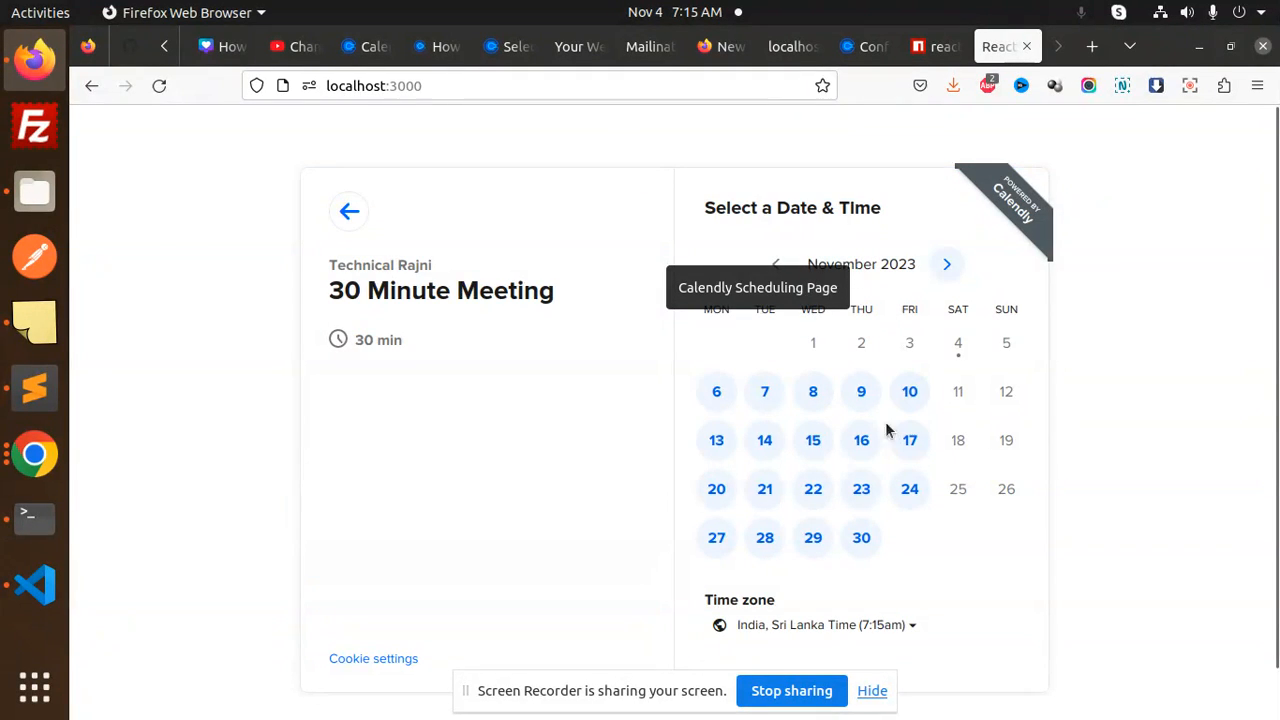
click(860, 390)
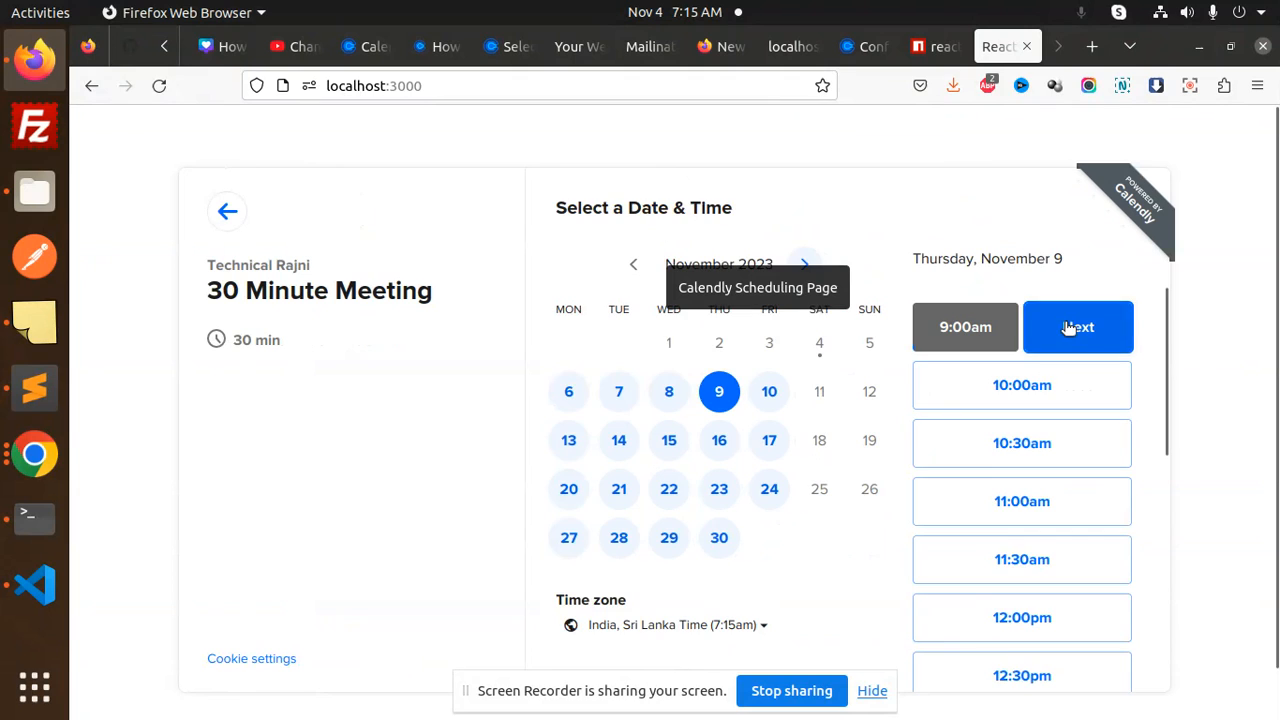
click(1078, 328)
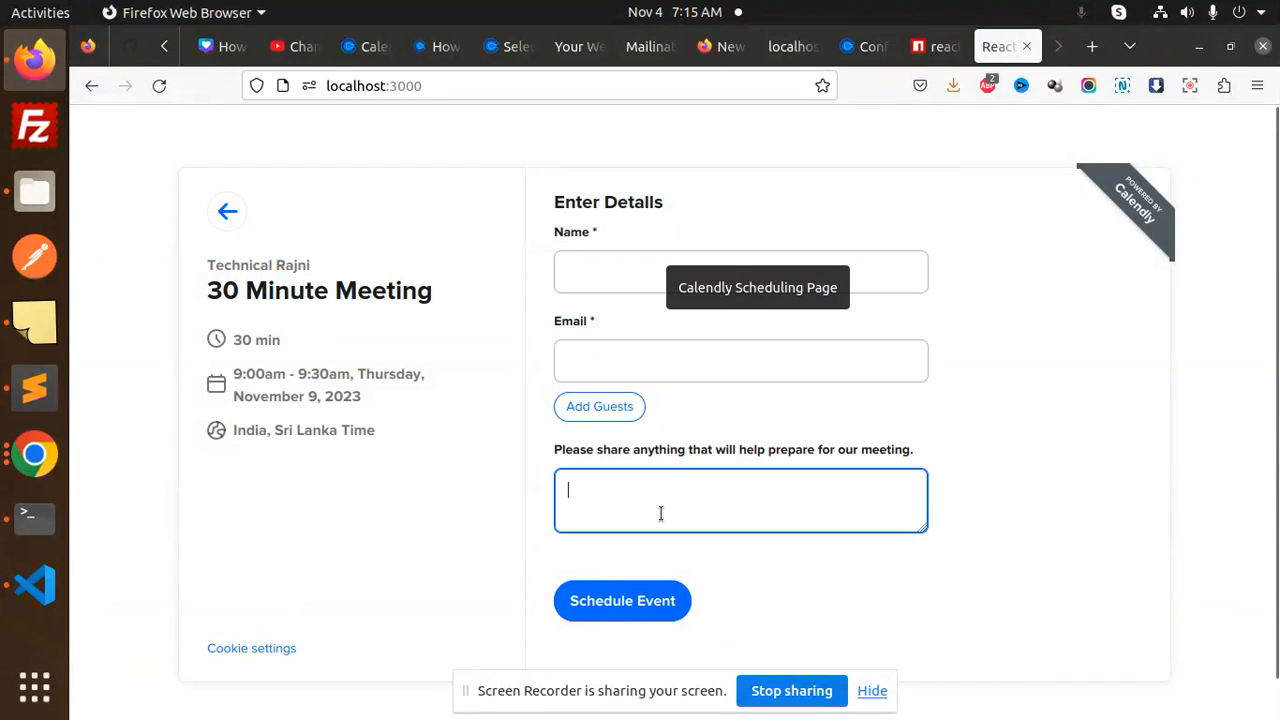
click(740, 272)
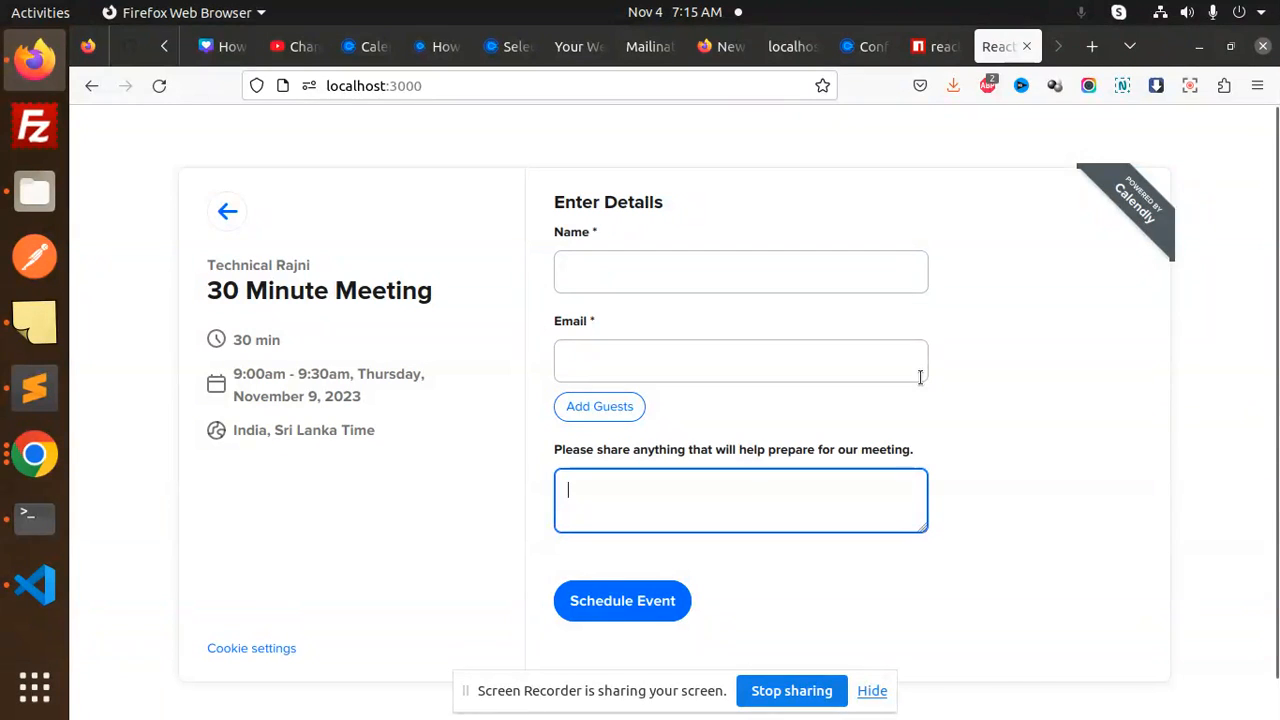
click(936, 46)
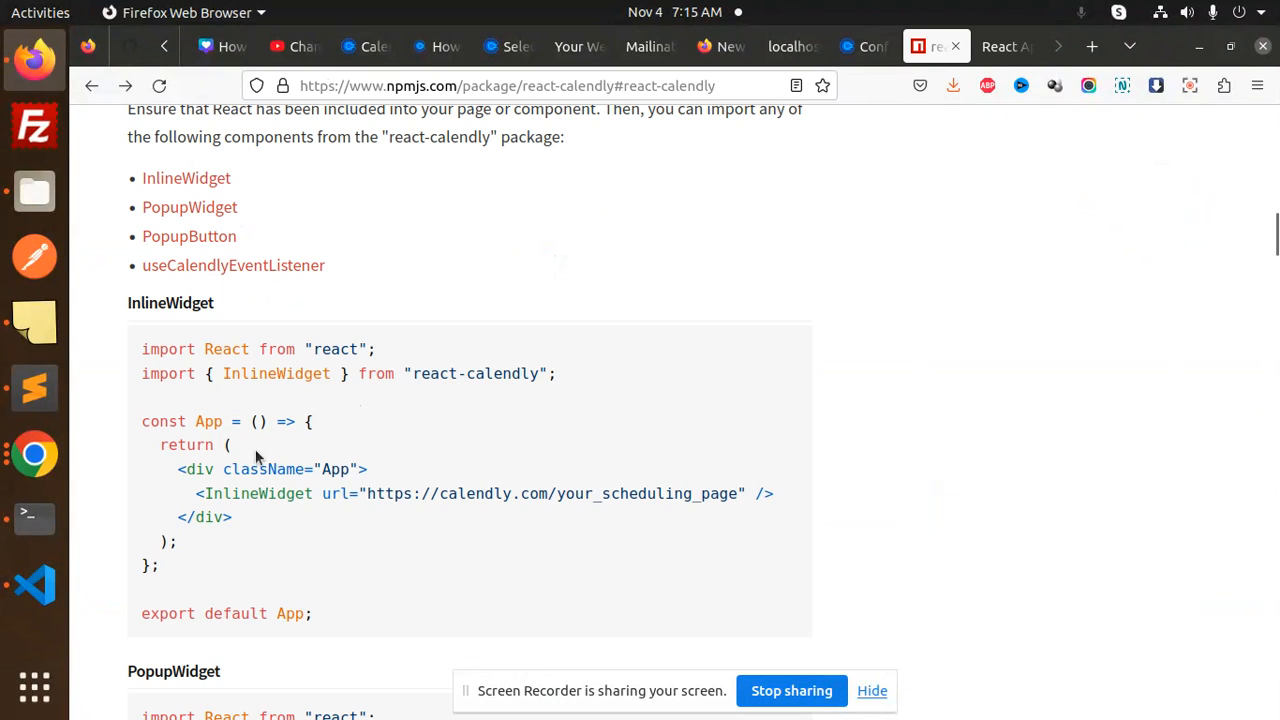
mouse_move(280, 532)
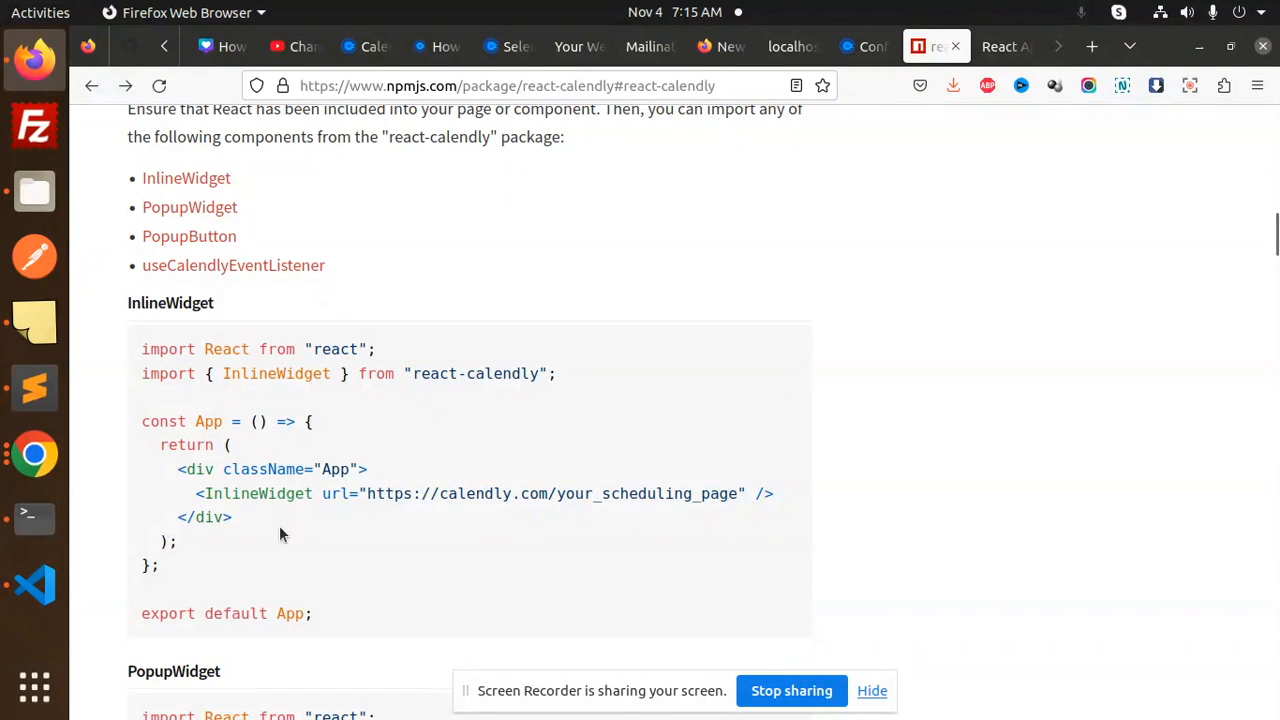
Select and copy the whole PopupWidget code example from the react-calendly npm docs
scroll(down, 3)
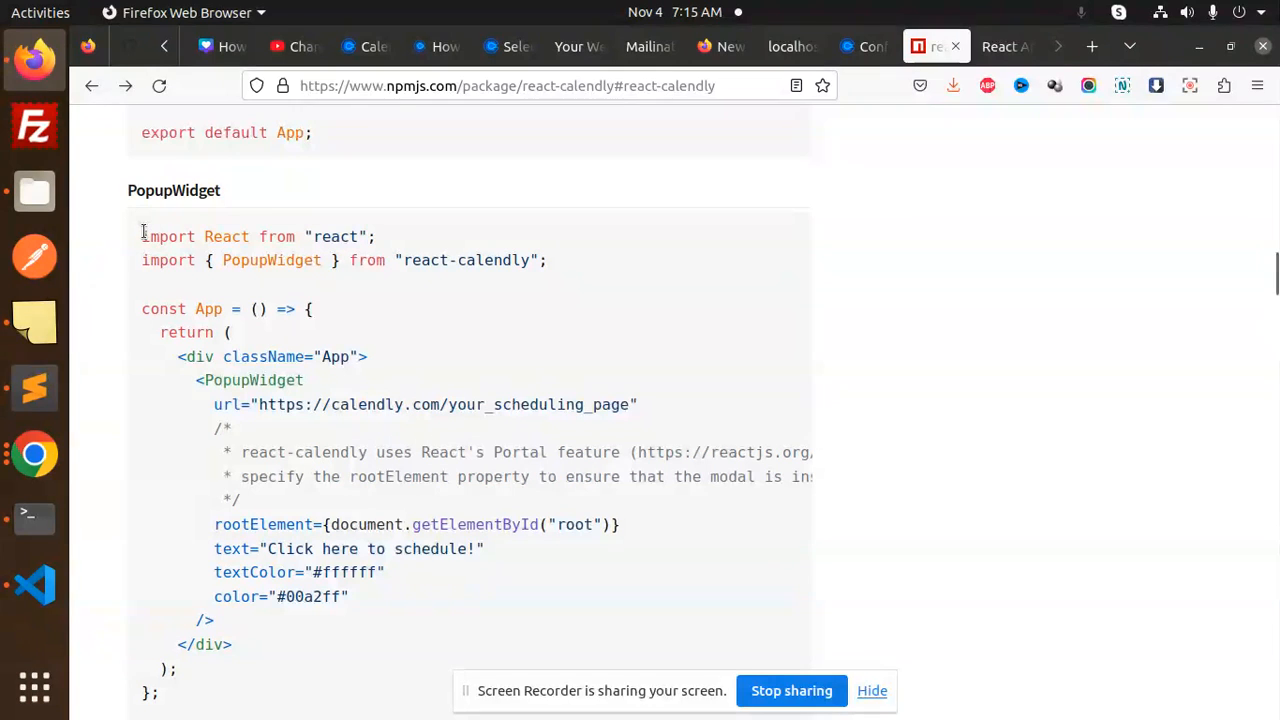
double_click(252, 380)
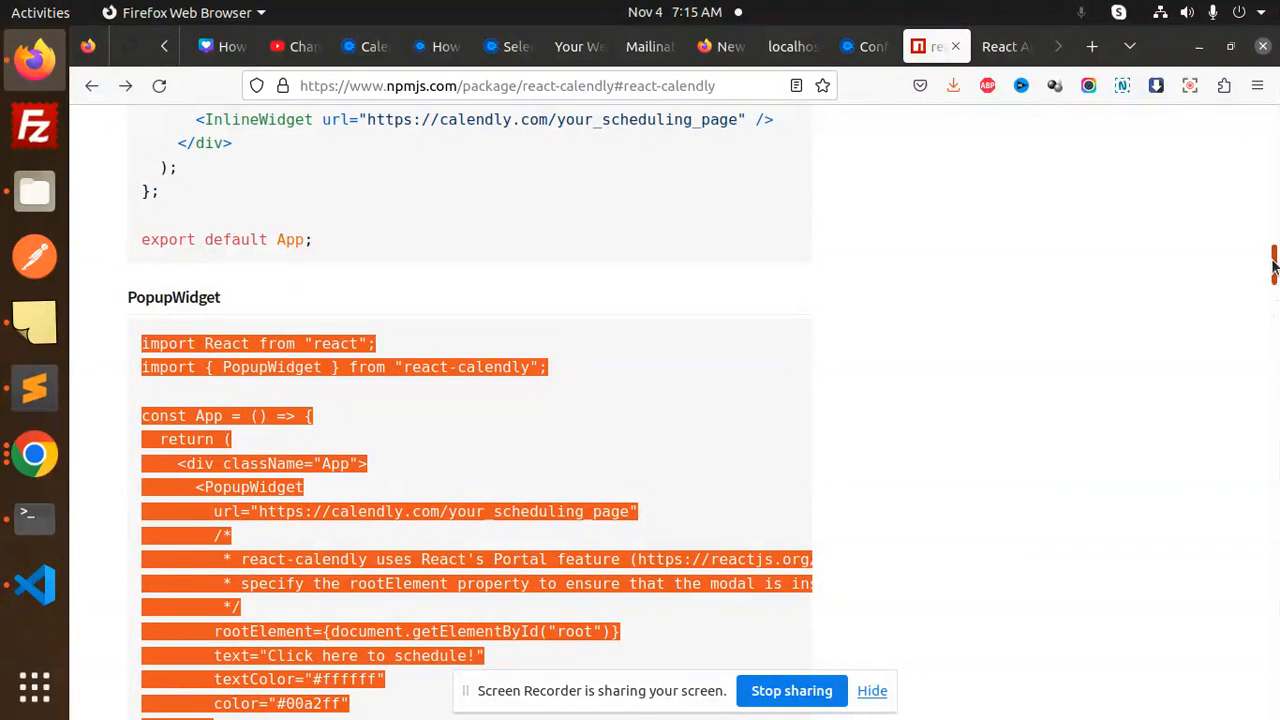
scroll(down, 3)
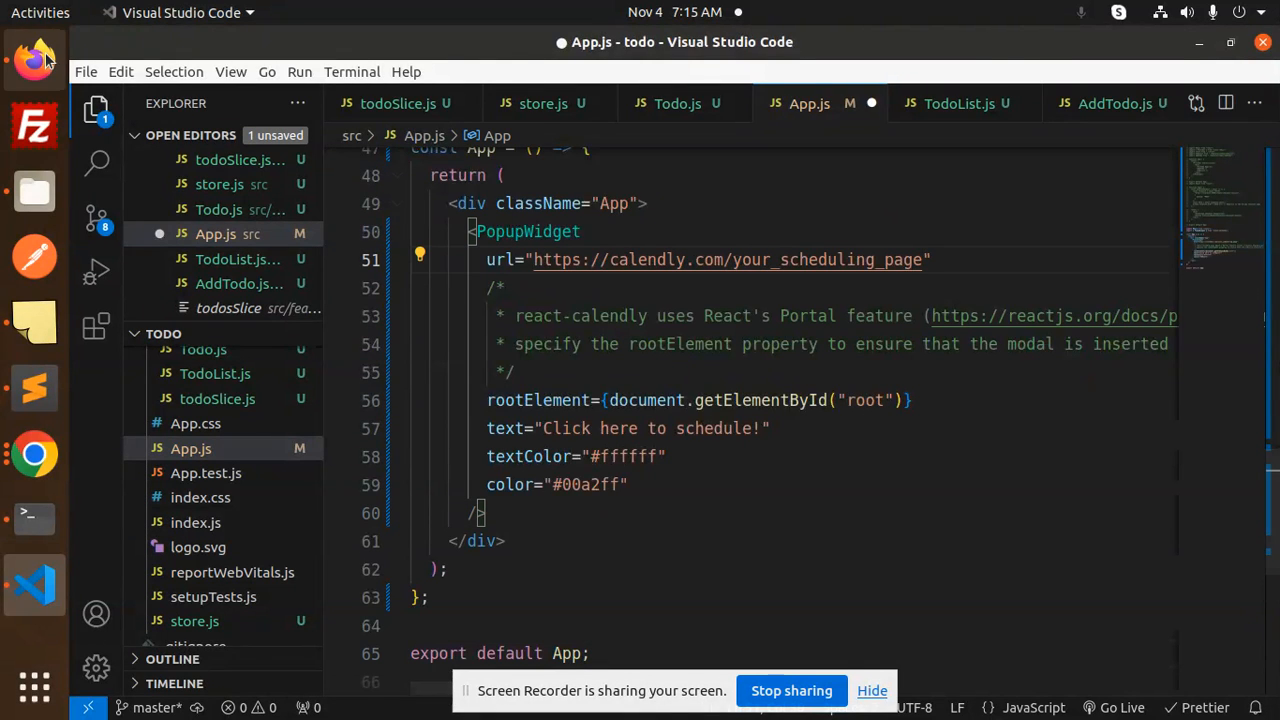
Replace the your_scheduling_page url in the pasted PopupWidget with the real Calendly link and save
click(34, 56)
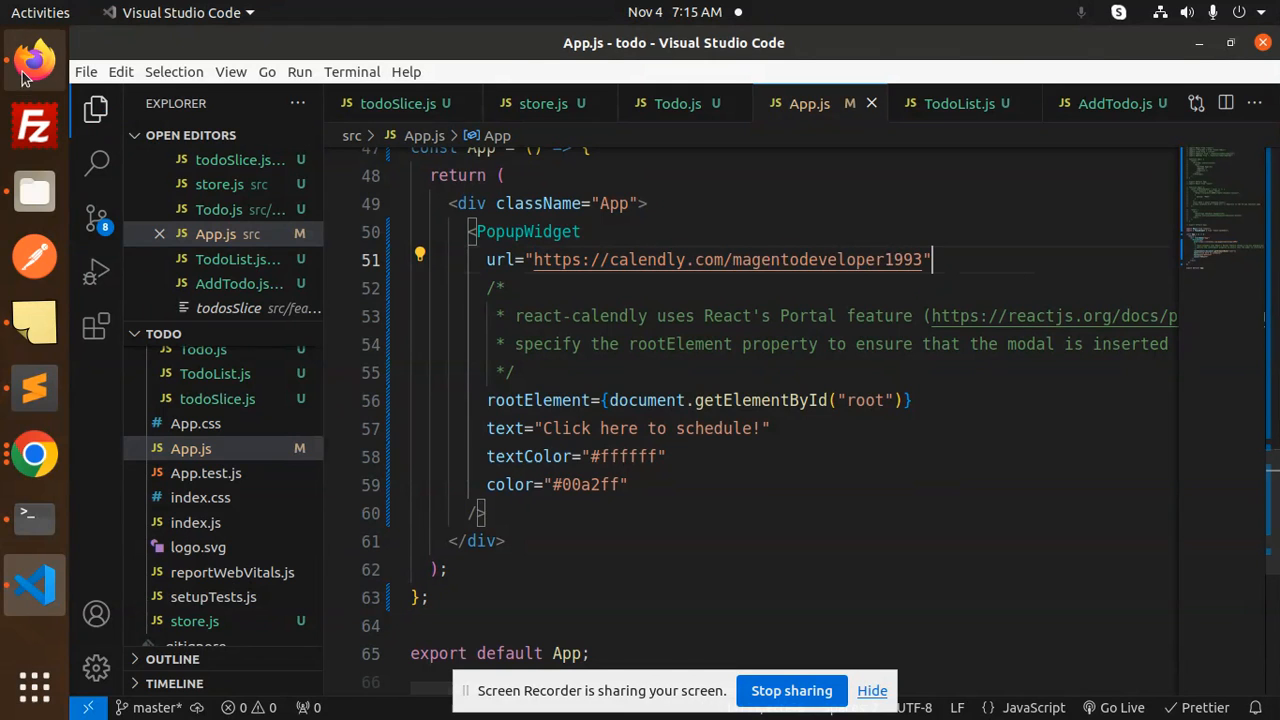
From 'Click here to schedule!' choose 30 Minute Meeting and the 9:00am slot on November 9
click(34, 60)
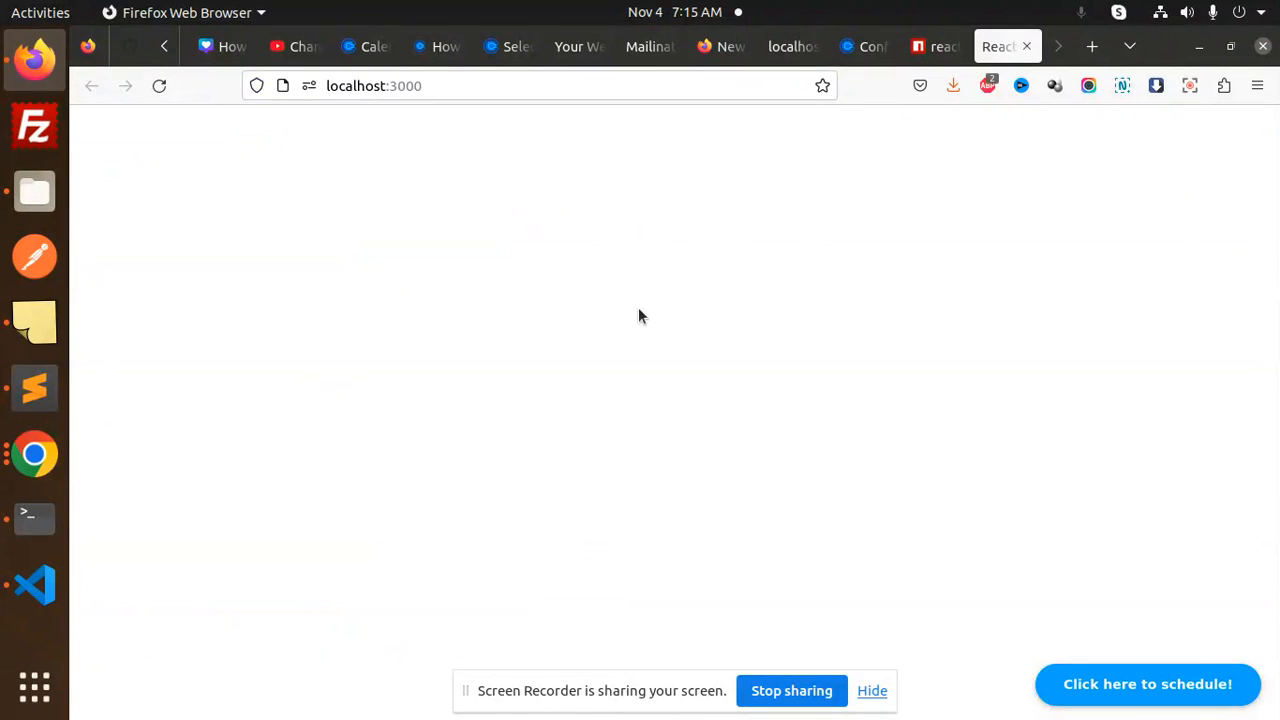
mouse_move(1148, 684)
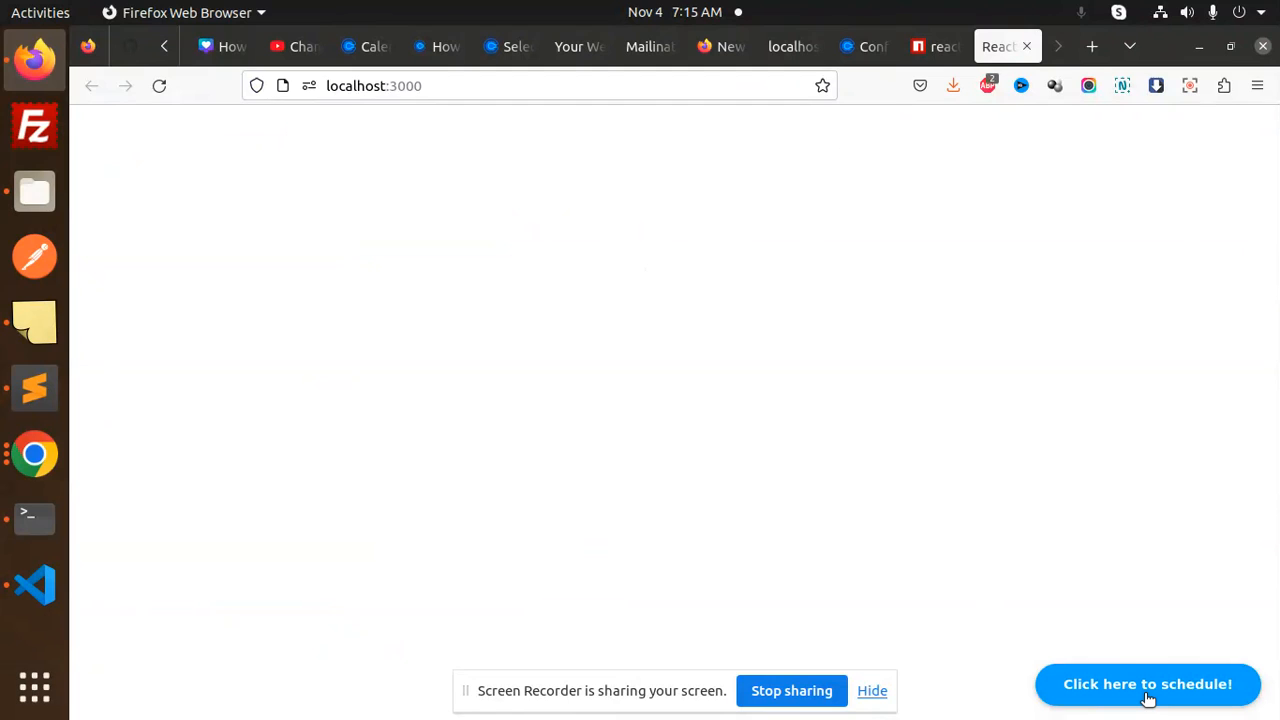
click(1148, 684)
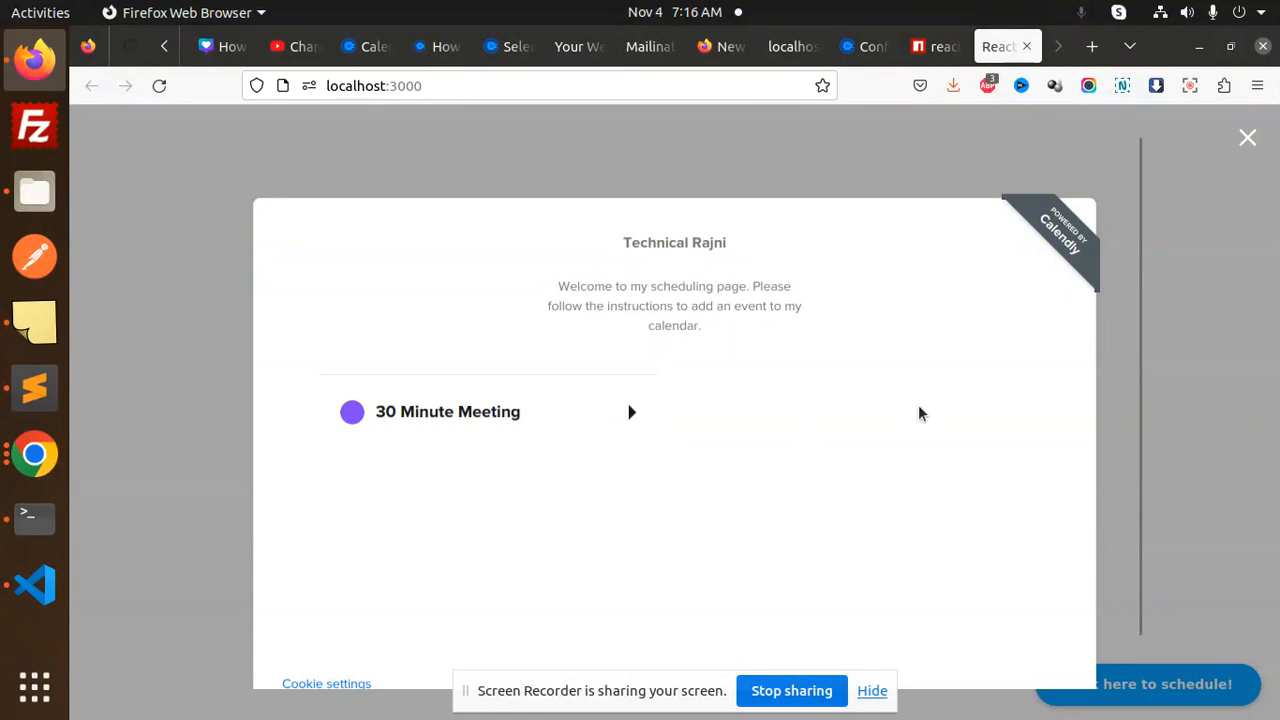
click(448, 412)
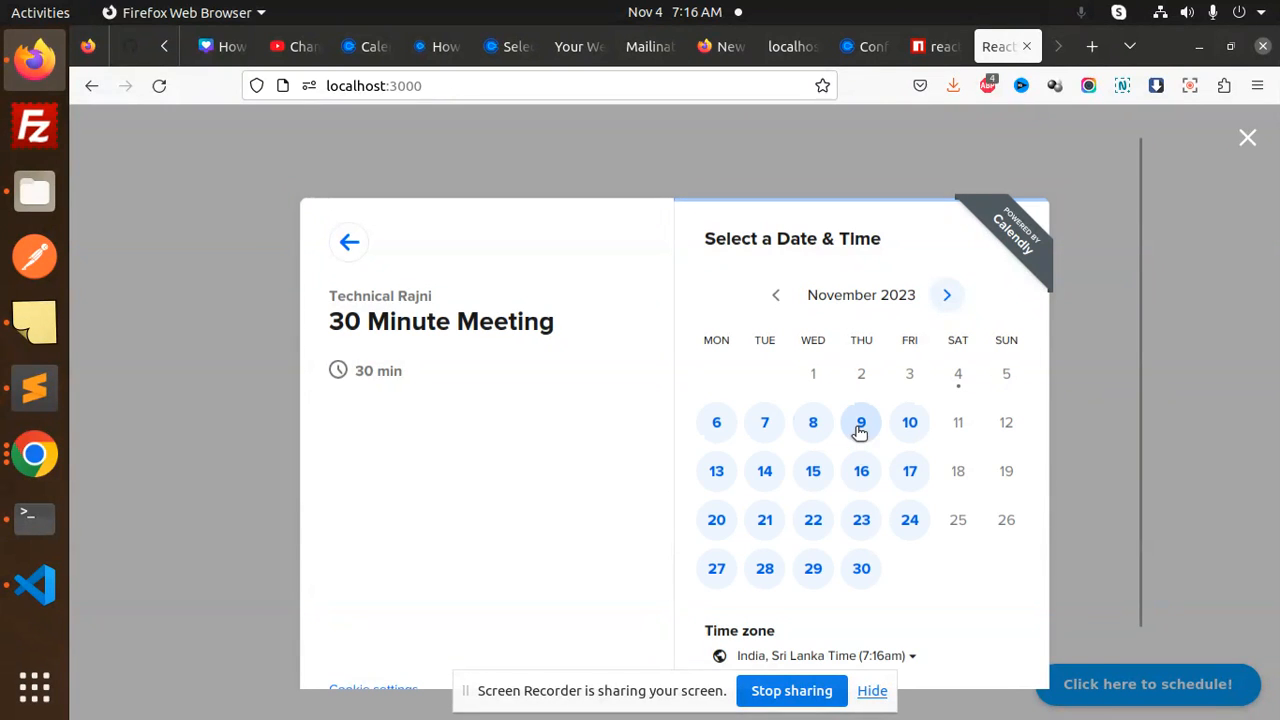
click(860, 422)
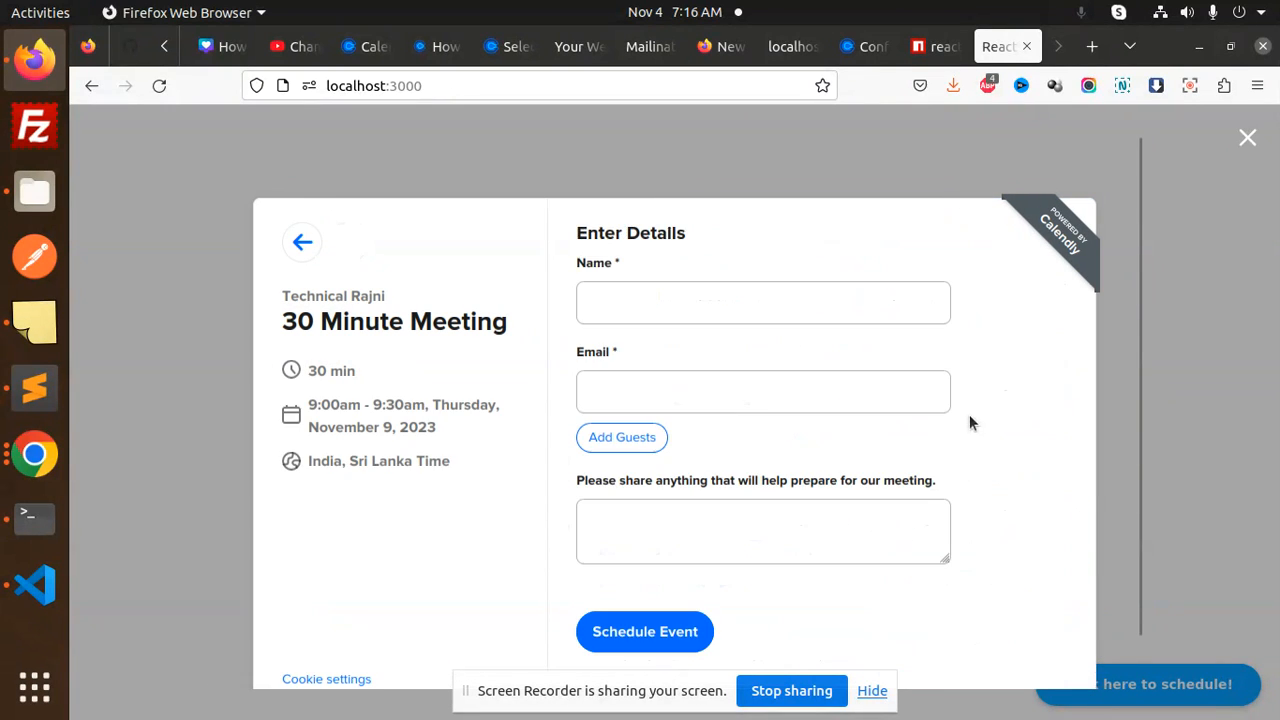
click(764, 530)
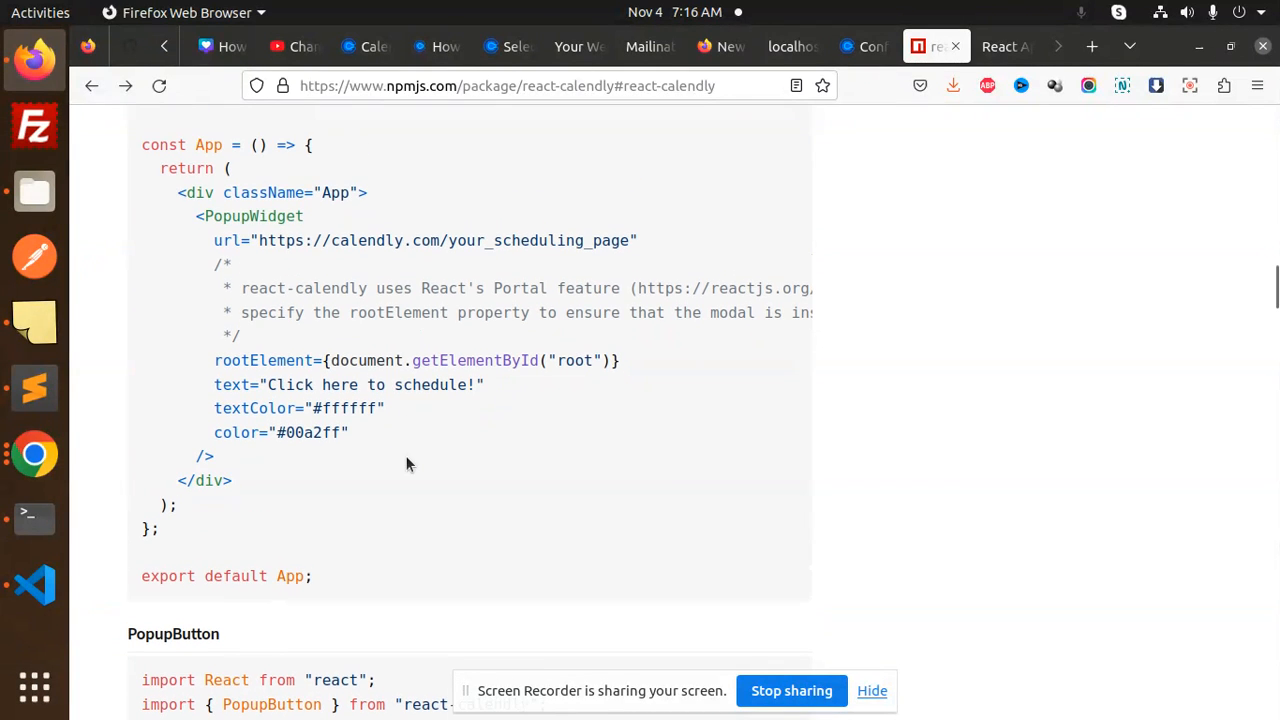
Scroll the react-calendly npm page down to the PopupButton usage example
scroll(down, 3)
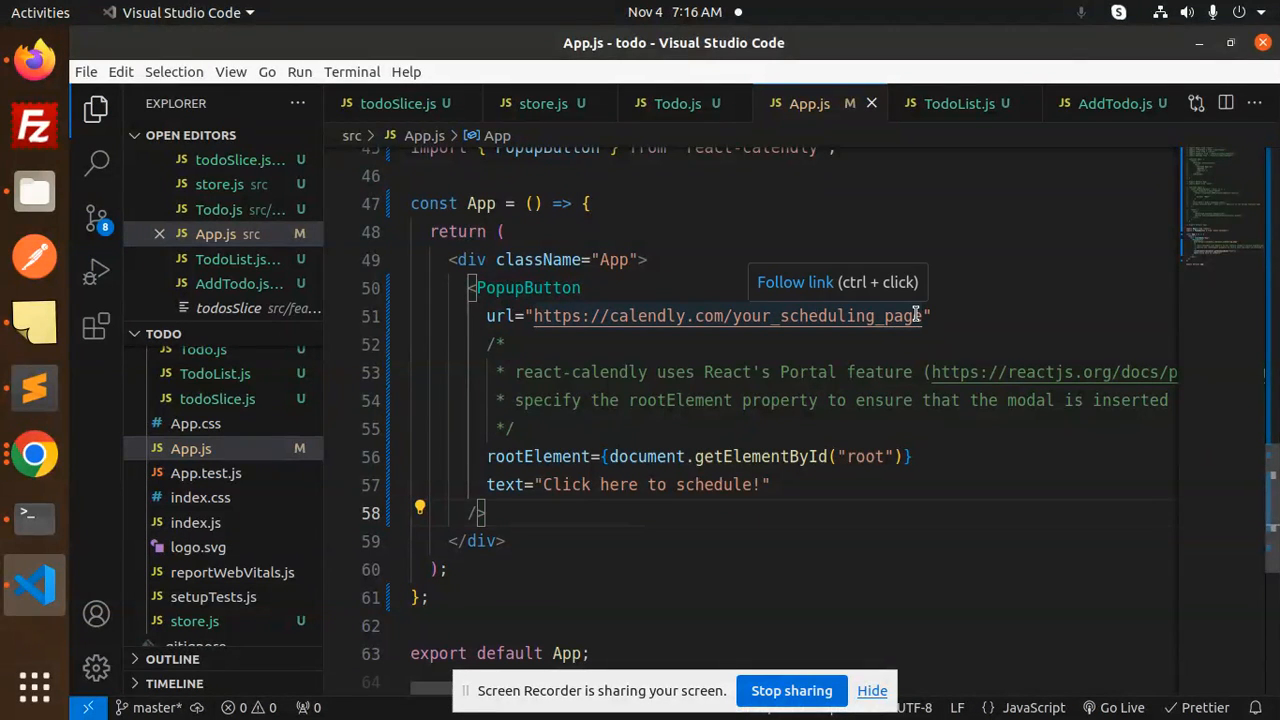
Swap the PopupButton's placeholder url for the real Calendly link, save and switch to the browser
double_click(728, 316)
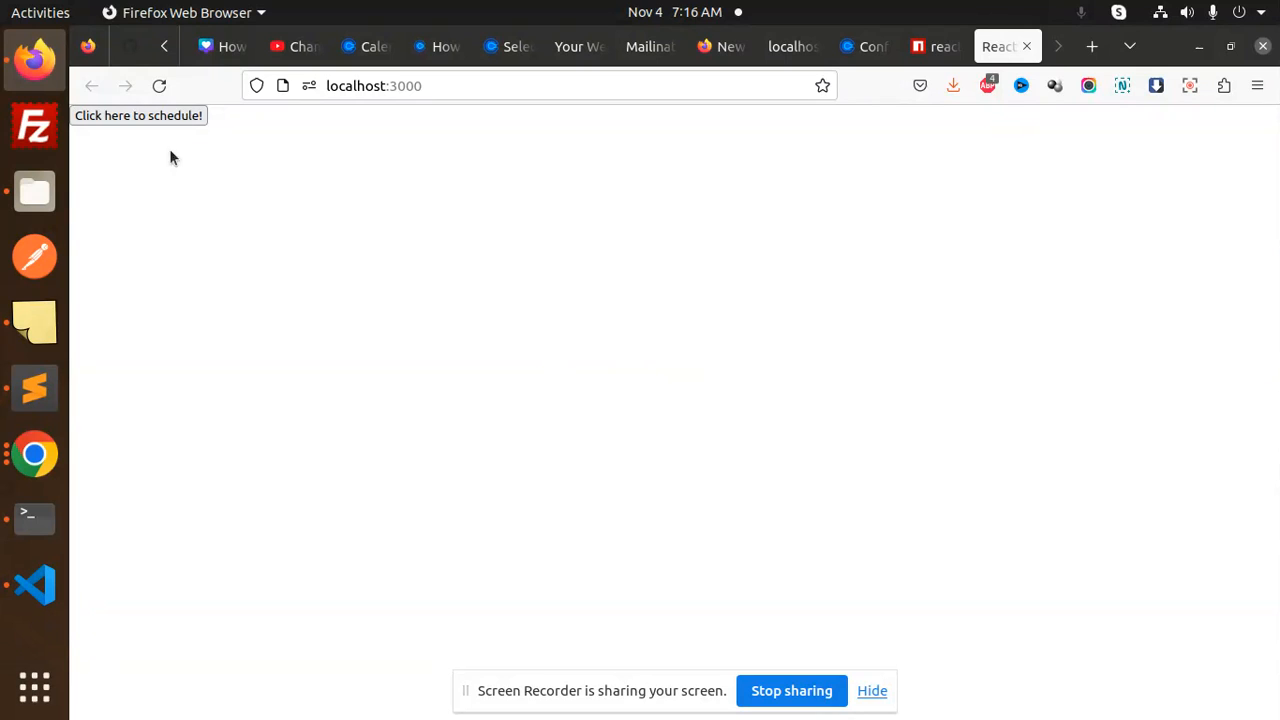
From the PopupButton choose the 10:00am slot on November 9 and reach the details form
click(138, 114)
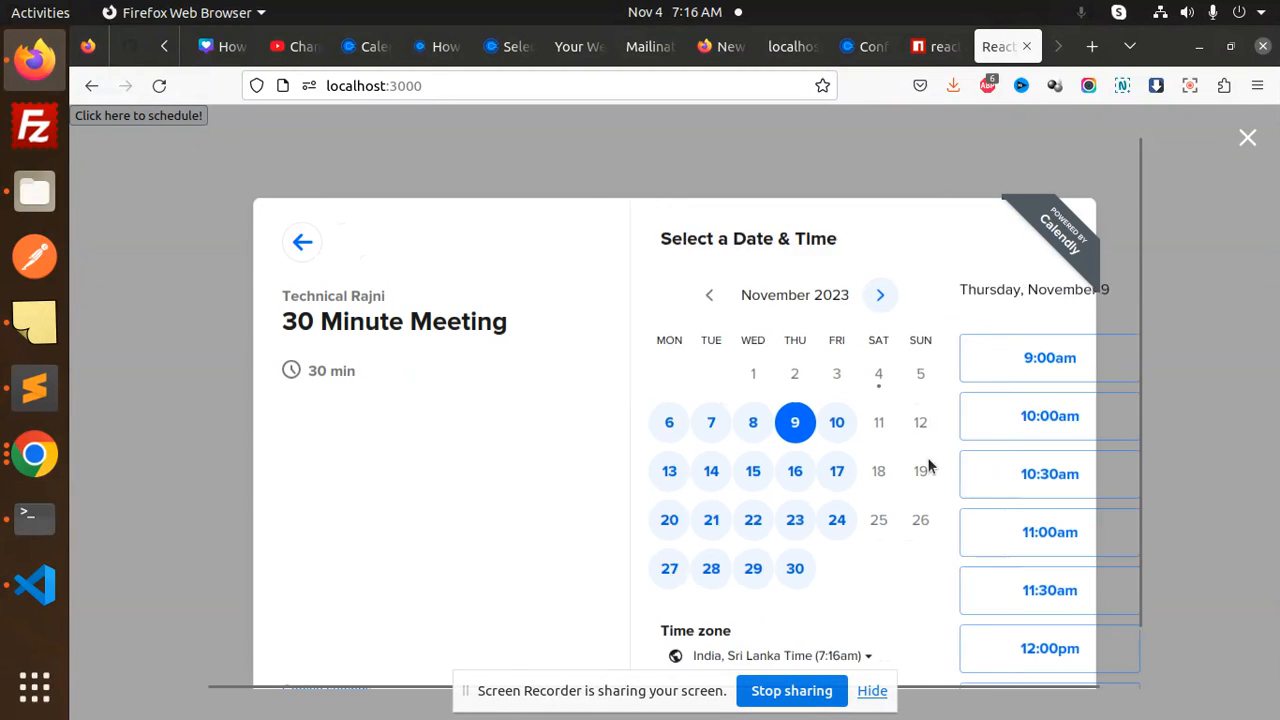
click(1050, 416)
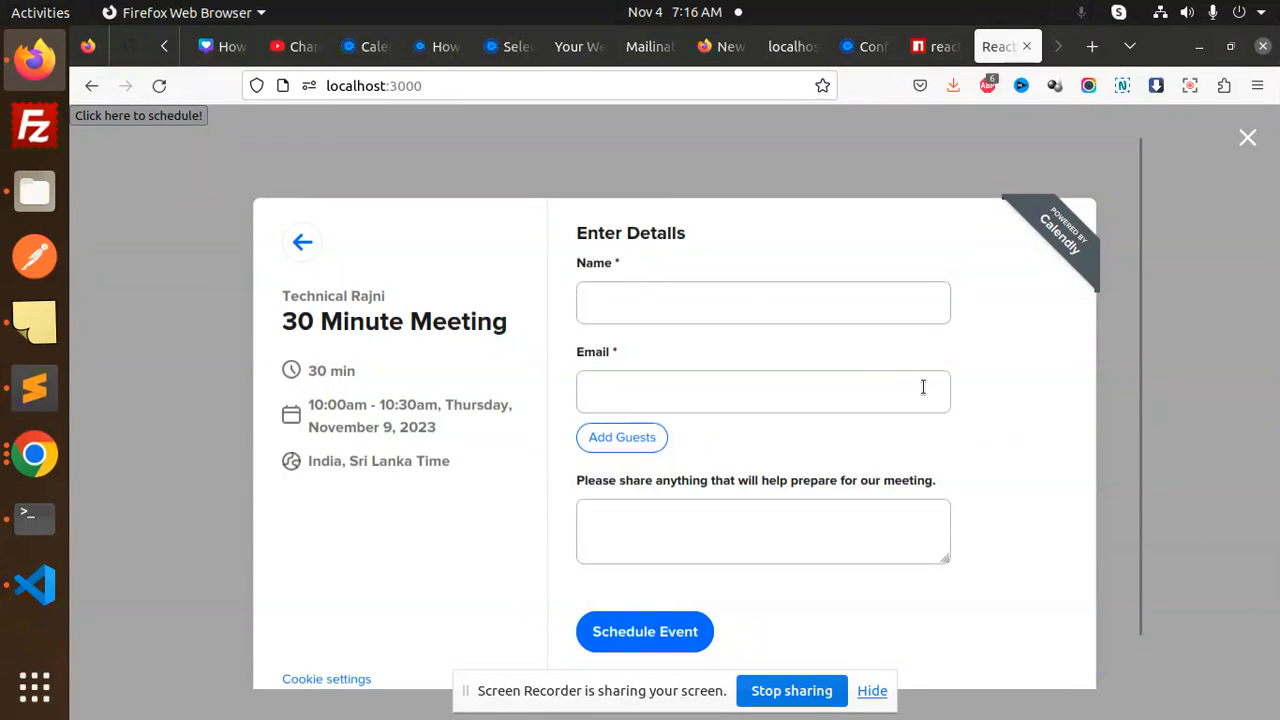
click(762, 530)
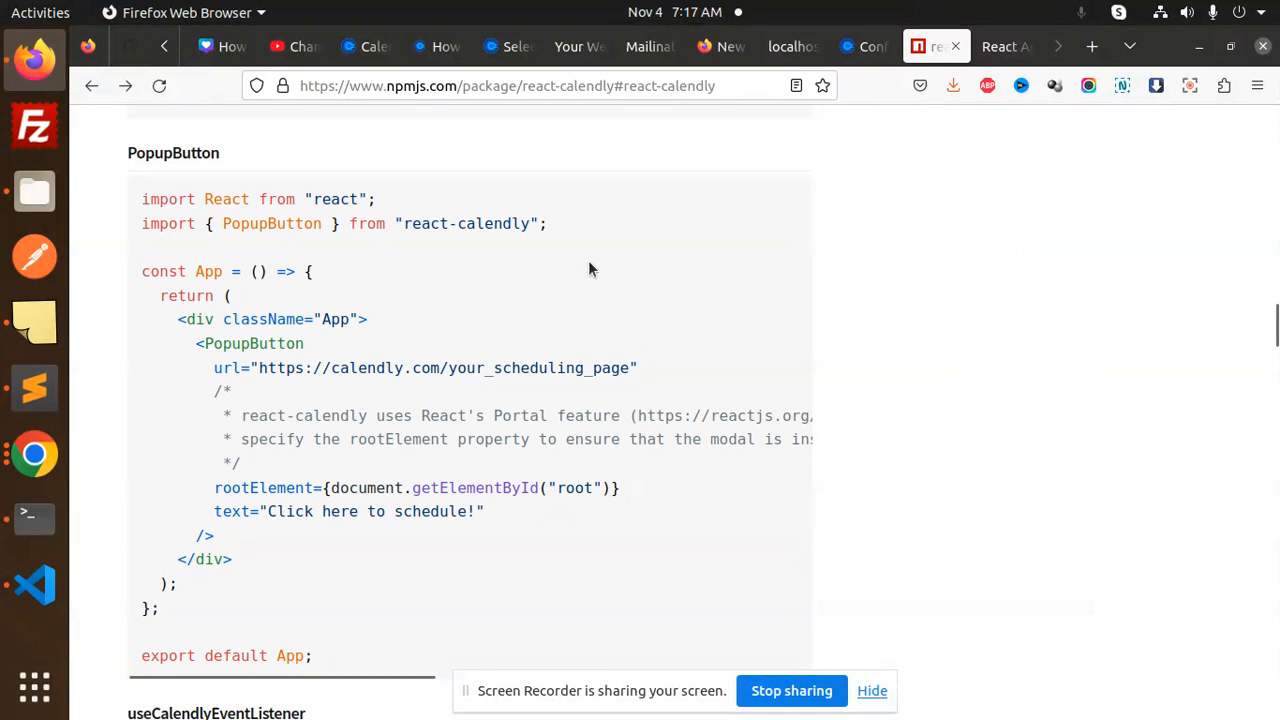
mouse_move(792, 408)
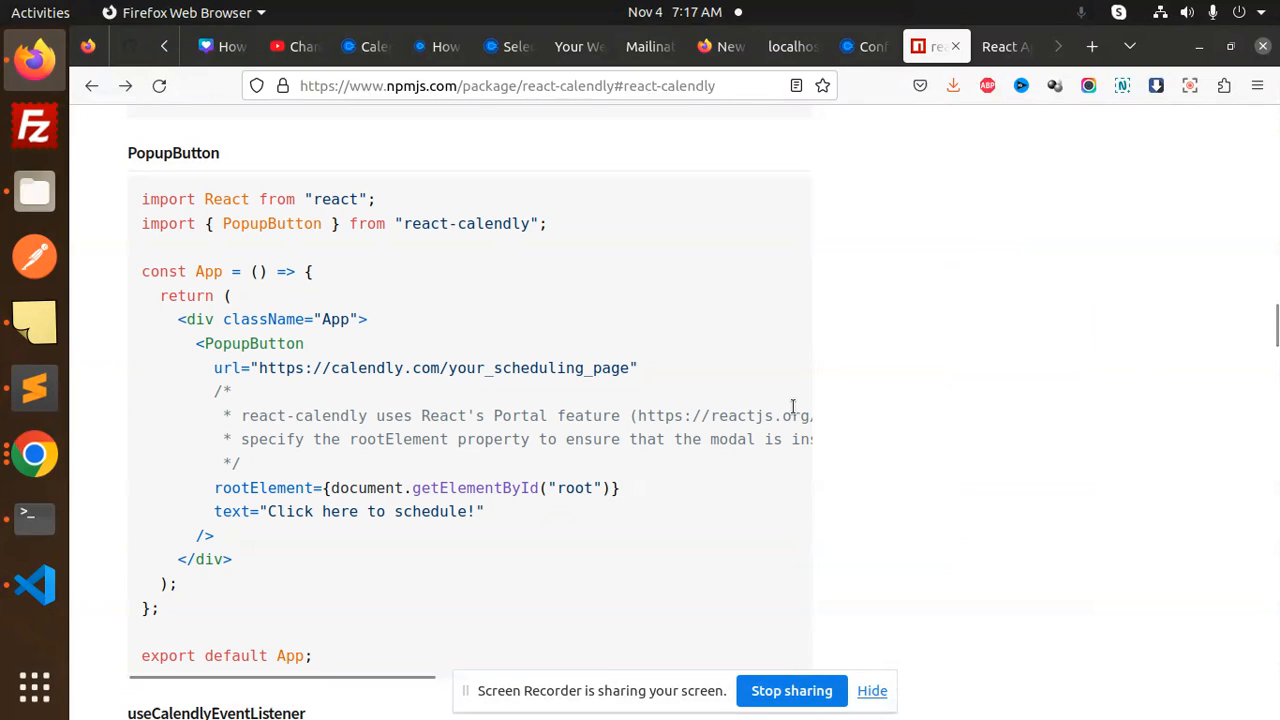